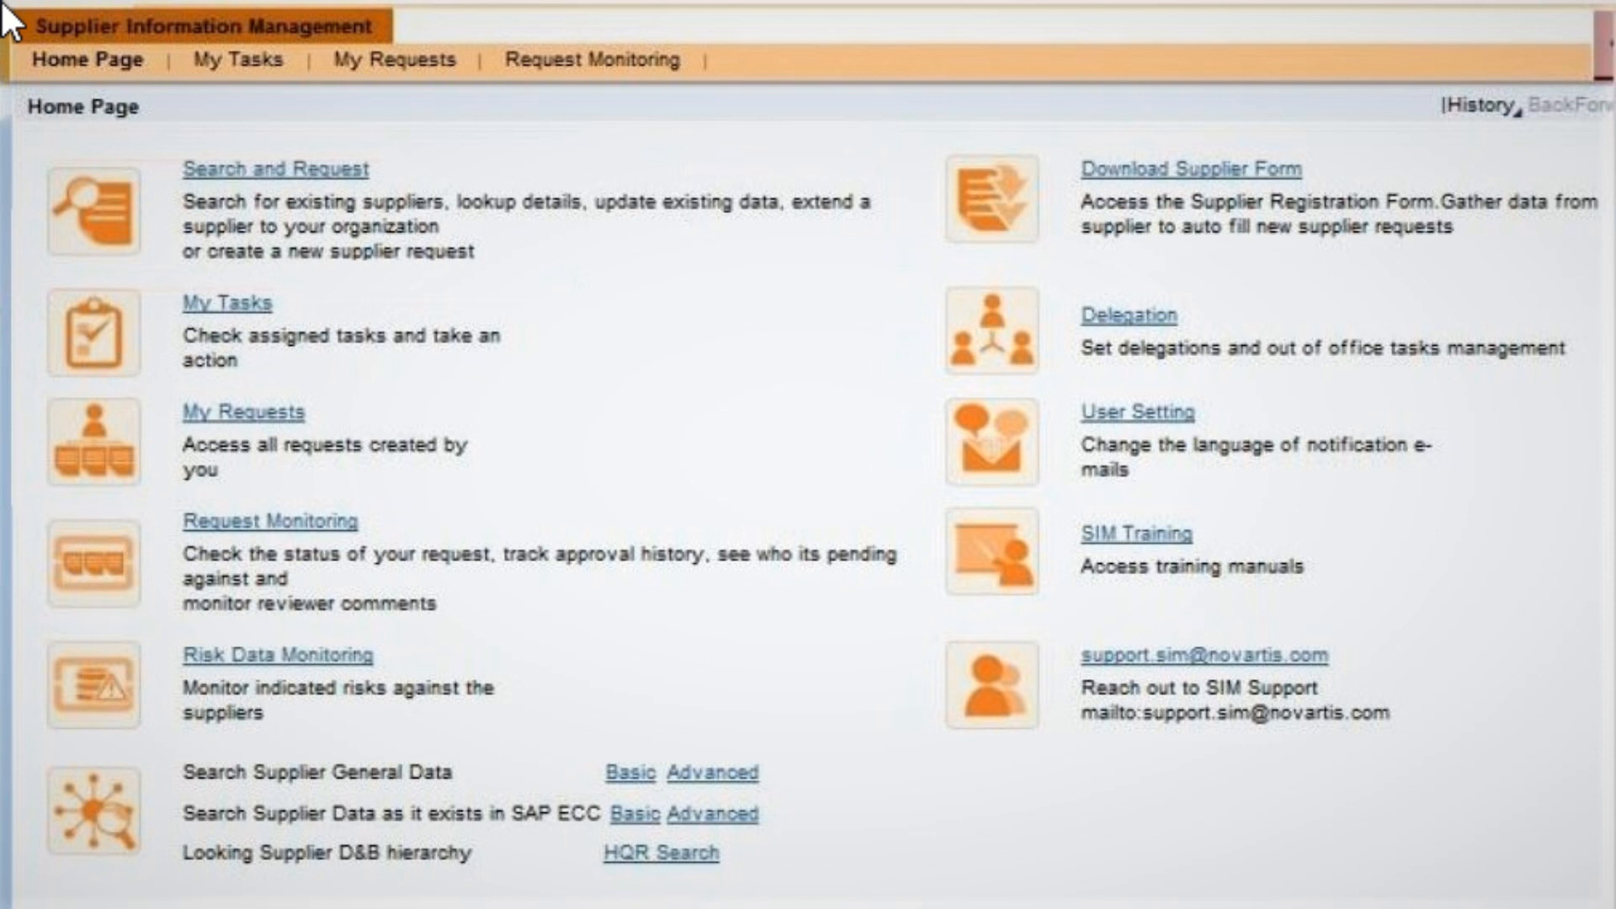
mouse_move(21, 71)
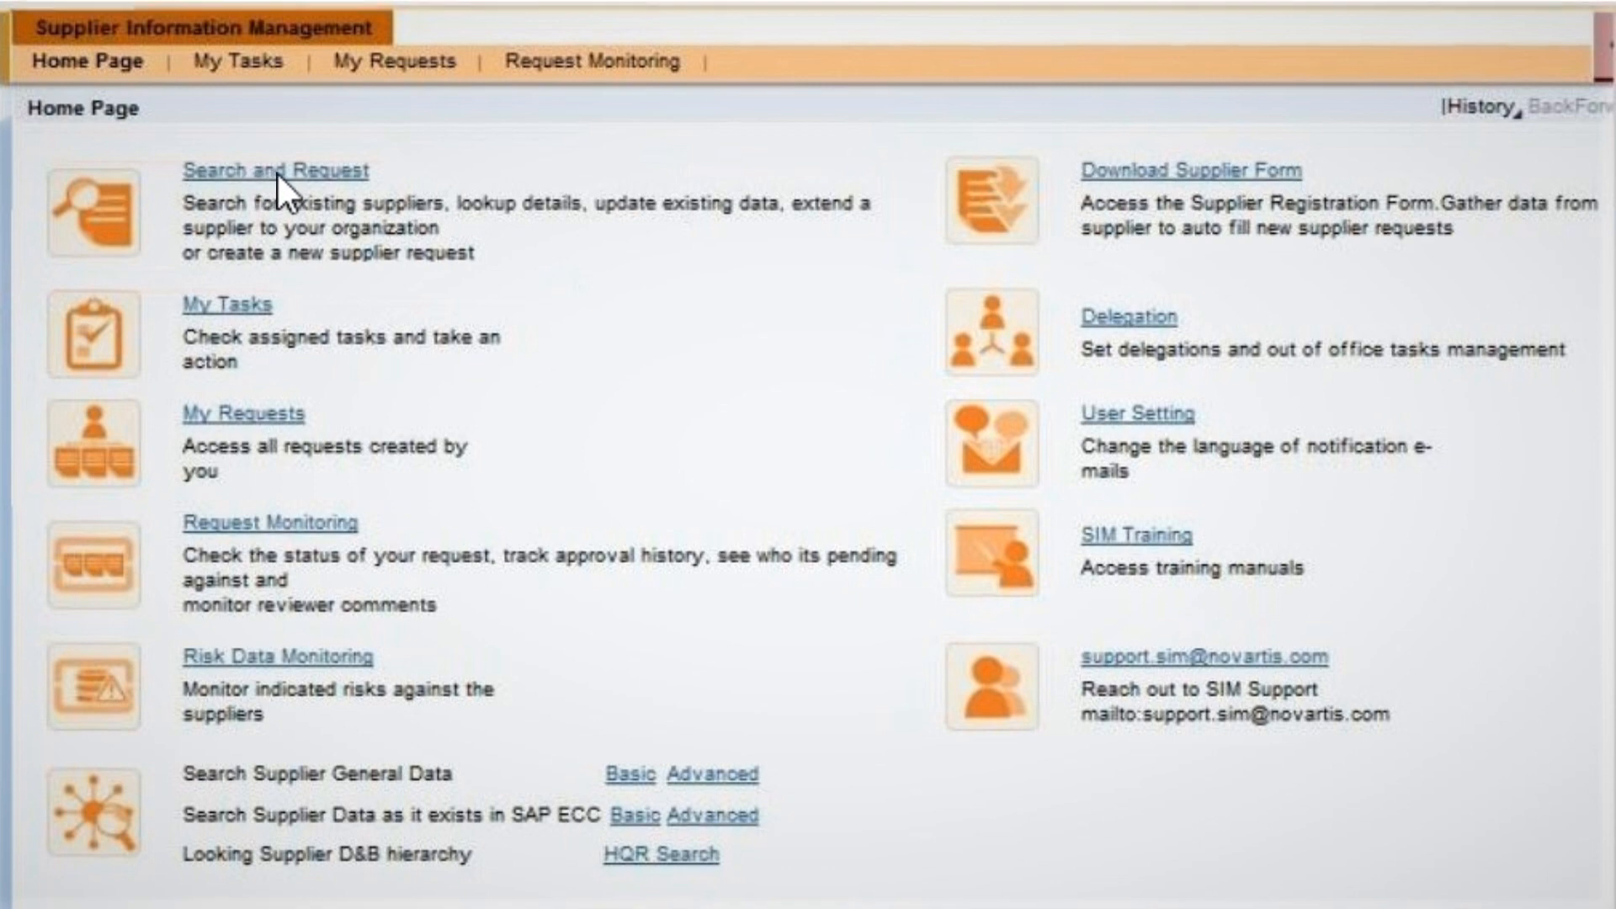
Go from the Home Page to the Search and Request supplier search form.
left_click(278, 170)
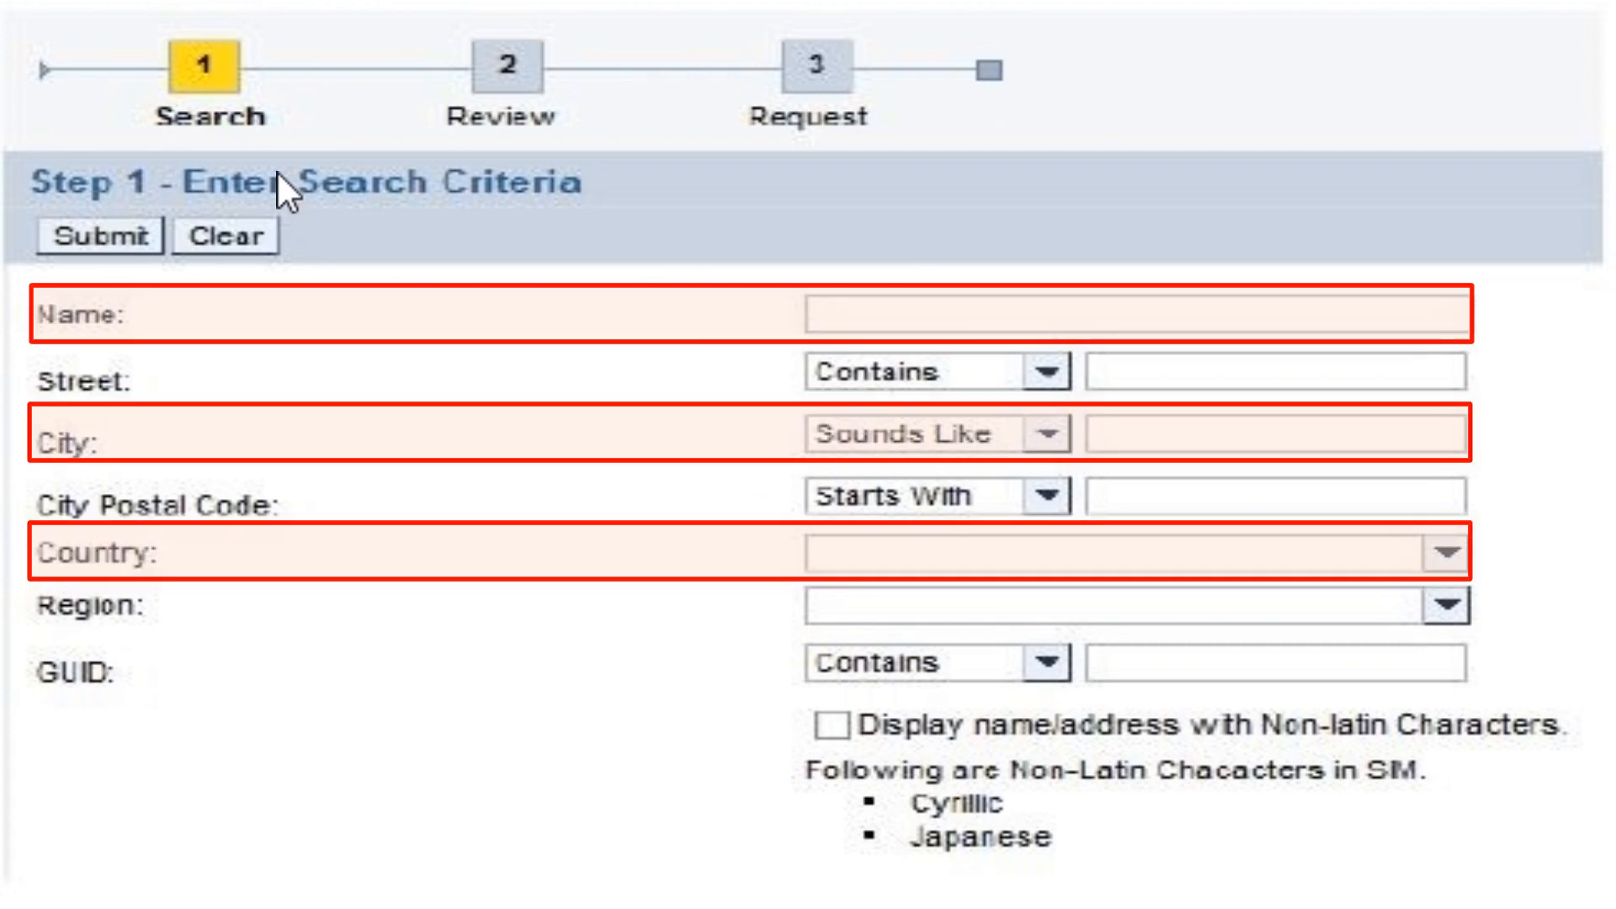
Submit the search with the default criteria to list 6 suppliers beginning with CROWN RELOCATIONS.
left_click(98, 243)
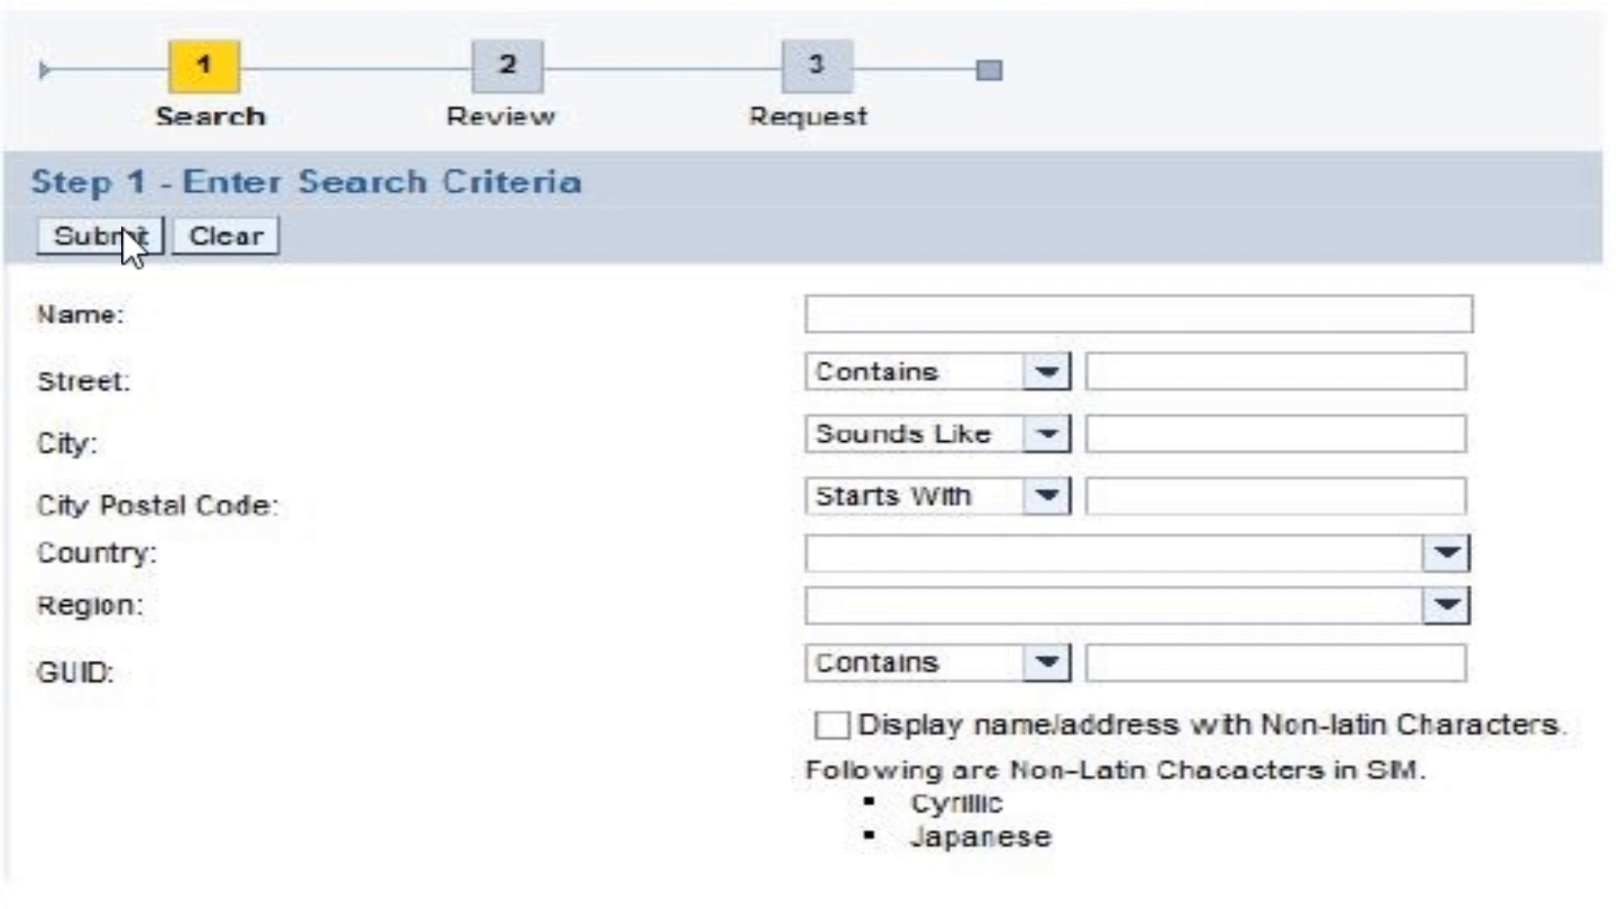
left_click(93, 237)
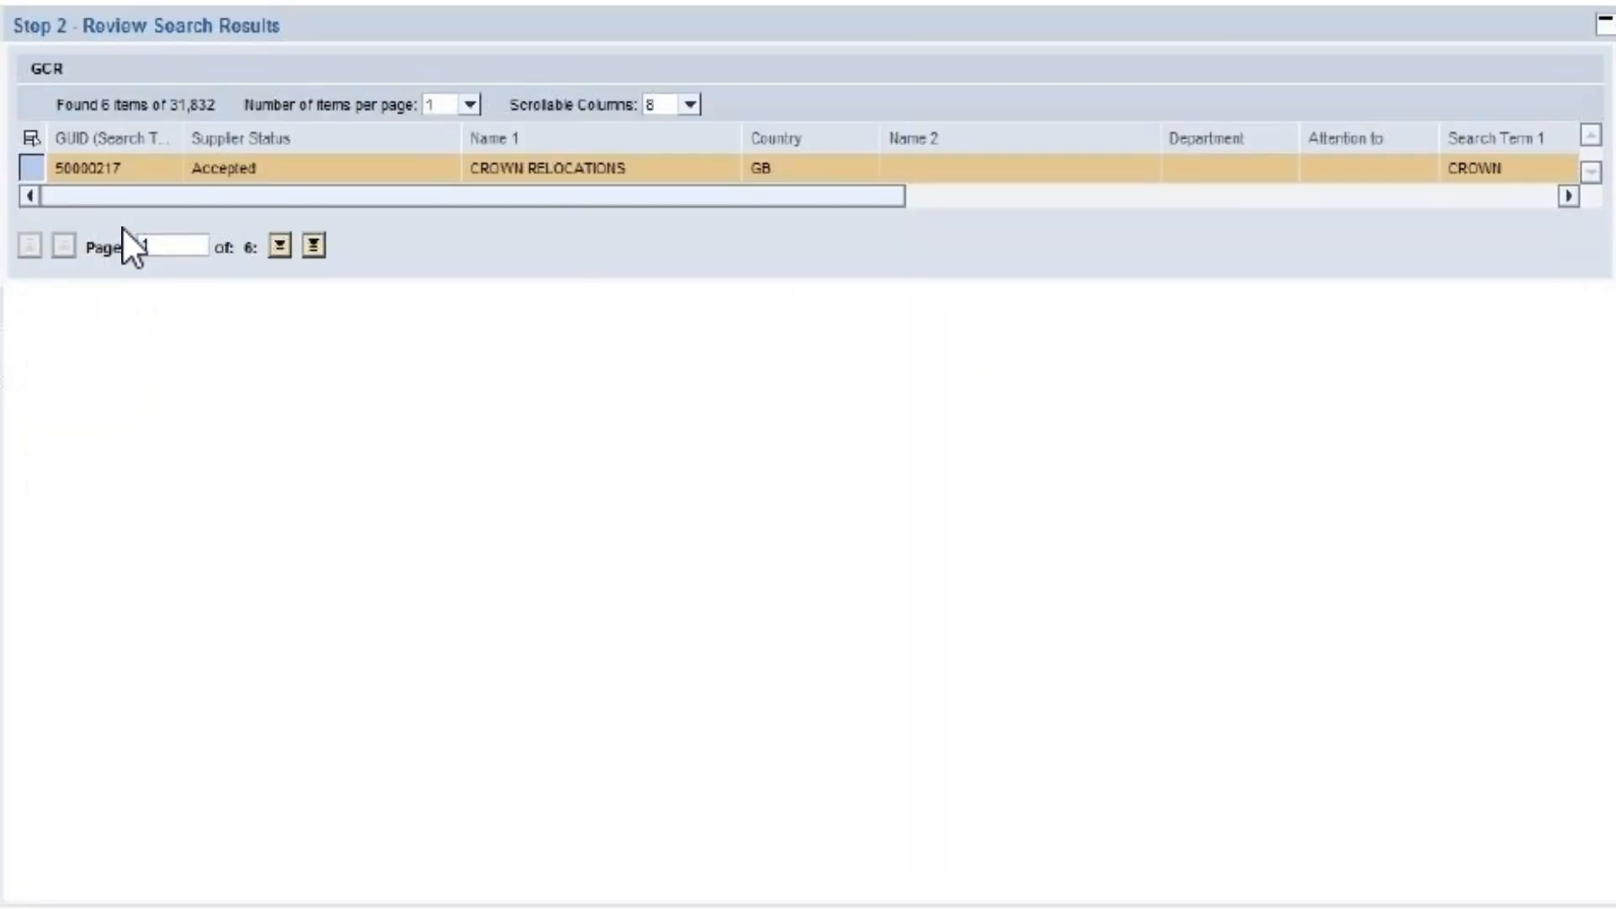